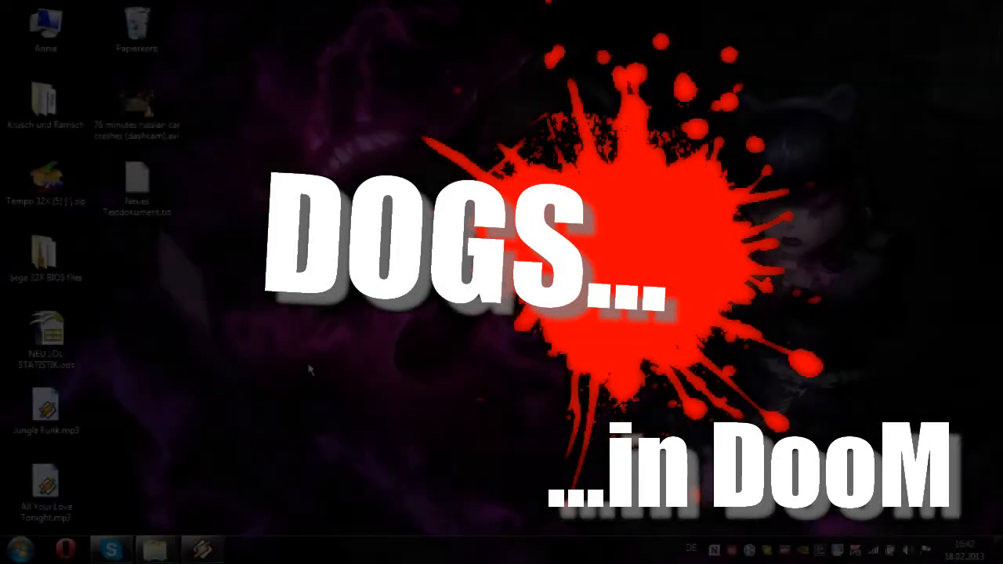
Open the Command Prompt from the taskbar.
{"action": "left_click", "coordinate": [16, 548]}
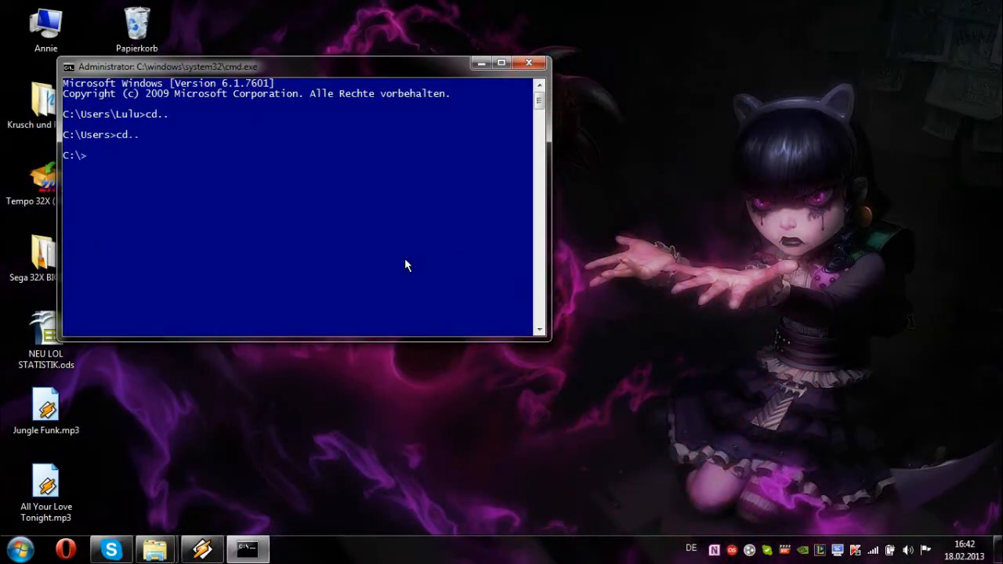
Change into the EE folder and run 'eternity -dog'.
{"action": "type", "text": "cd ee"}
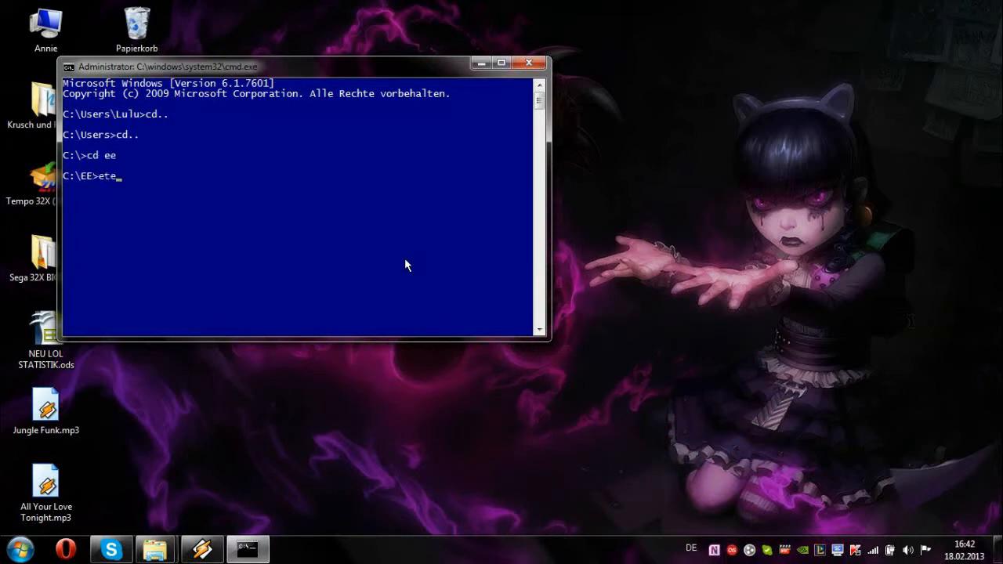
{"action": "type", "text": "ternity -dog"}
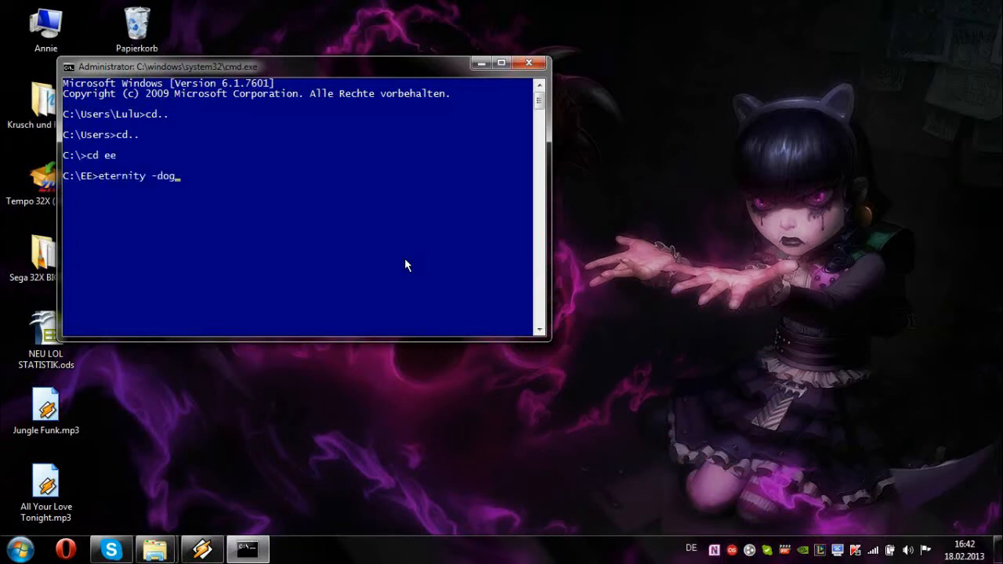
{"action": "key", "text": "enter"}
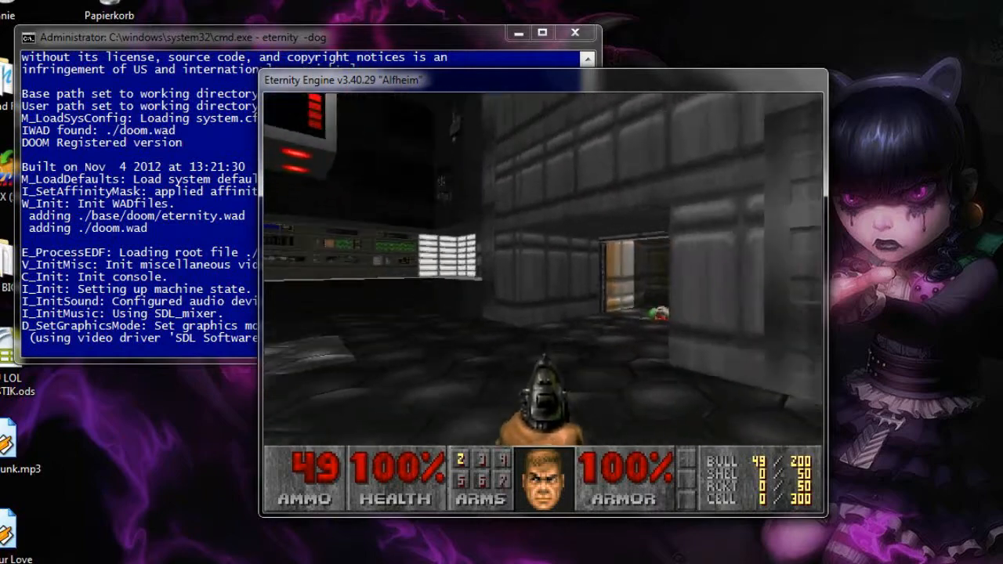
Play the level, then bring up the game menu with Esc.
{"action": "key", "text": "Escape"}
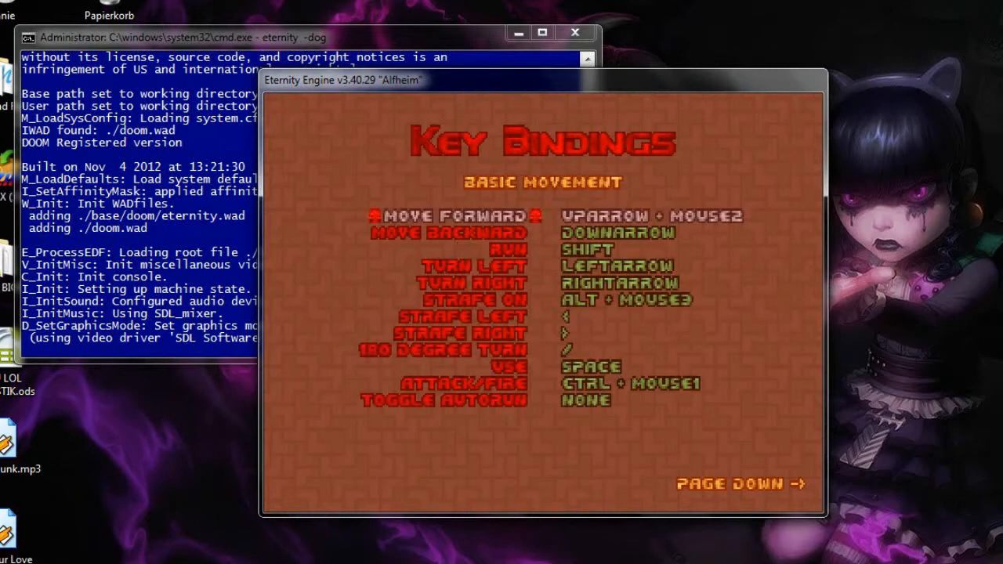
Page past Basic Movement to the Advanced Movement bindings and select MLOOK ON.
{"action": "key", "text": "down"}
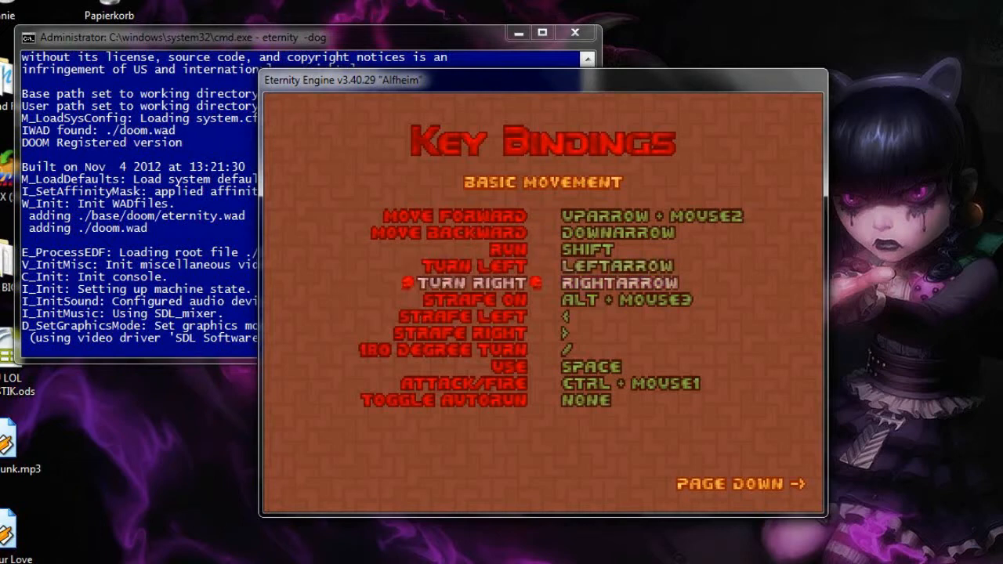
{"action": "left_click", "coordinate": [739, 484]}
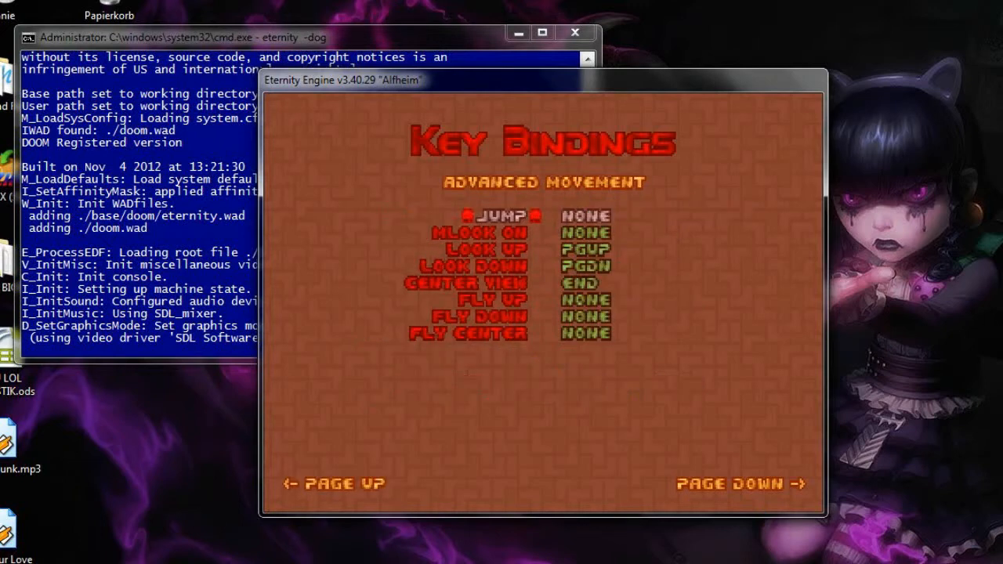
{"action": "key", "text": "Down"}
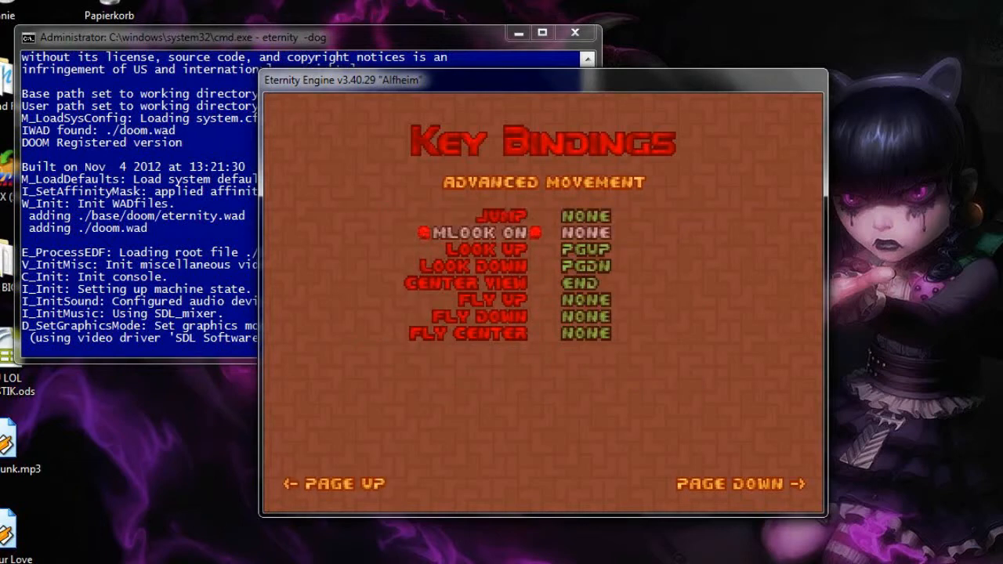